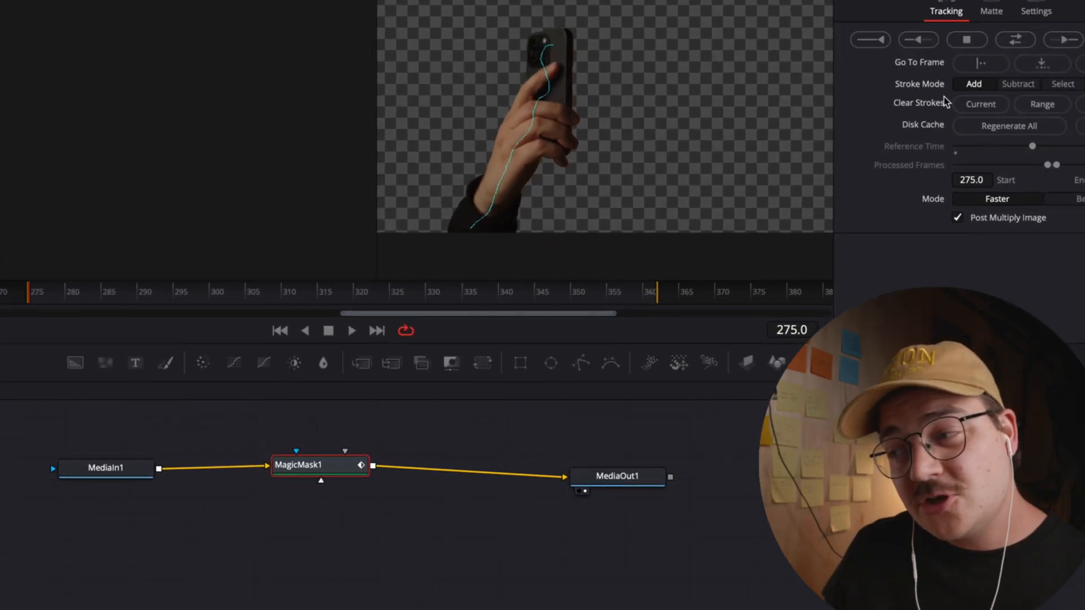
- Set the Magic Mask stroke mode to Subtract
{"action": "left_click", "coordinate": [1018, 83]}
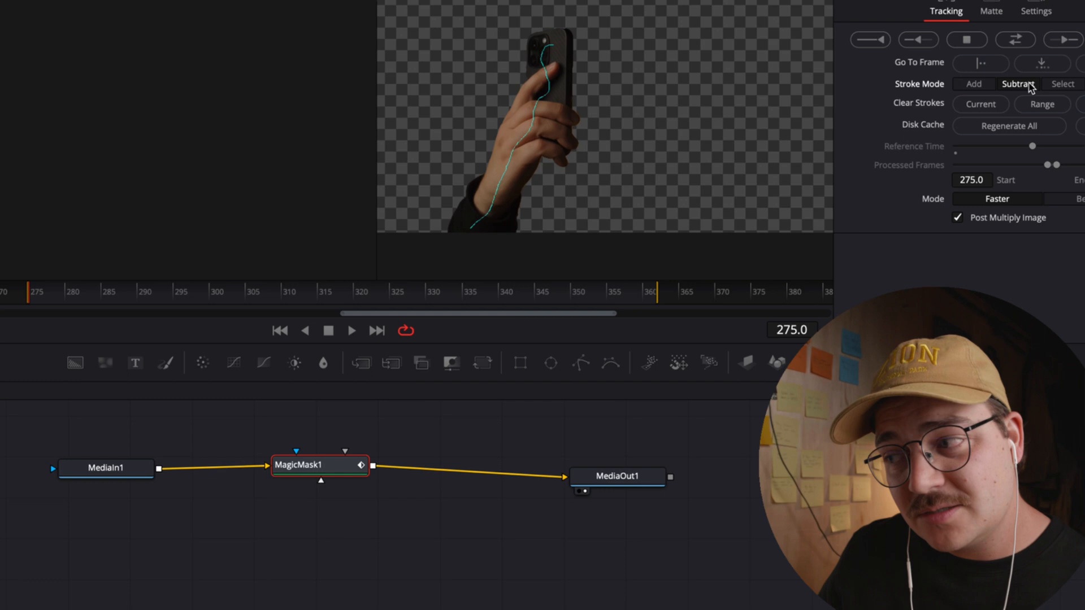
{"action": "mouse_move", "coordinate": [567, 199]}
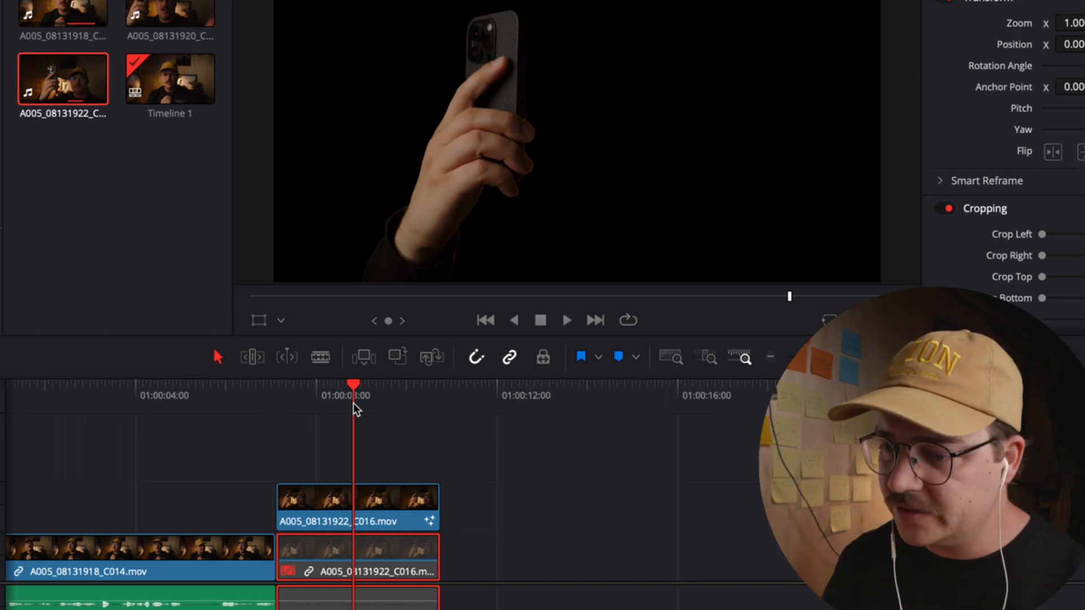
- Park the playhead at the hand clips' start and nudge it back two frames
{"action": "left_click", "coordinate": [356, 558]}
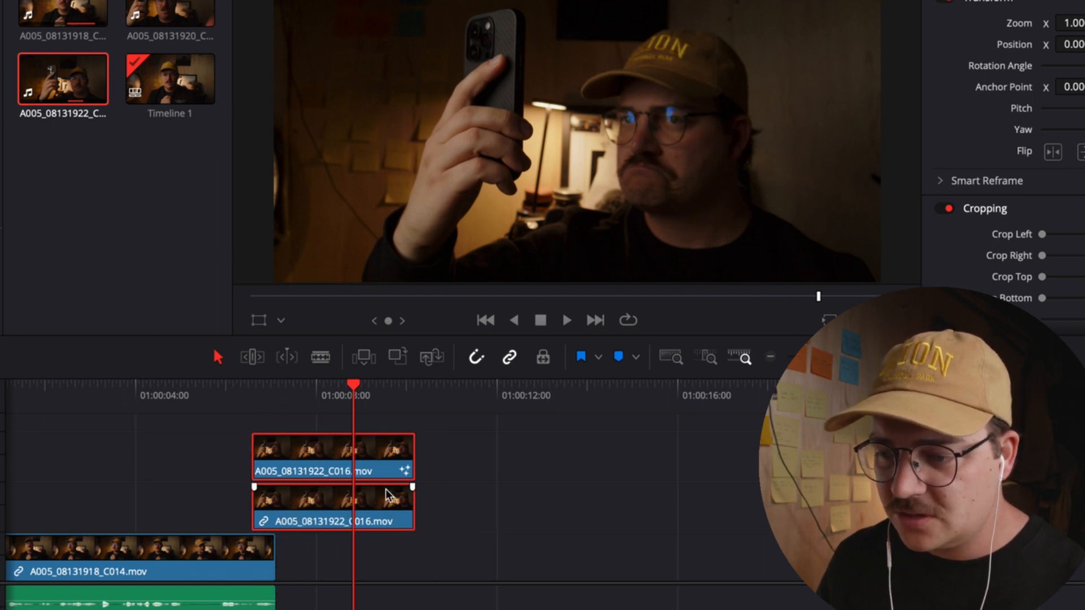
{"action": "left_click", "coordinate": [279, 385]}
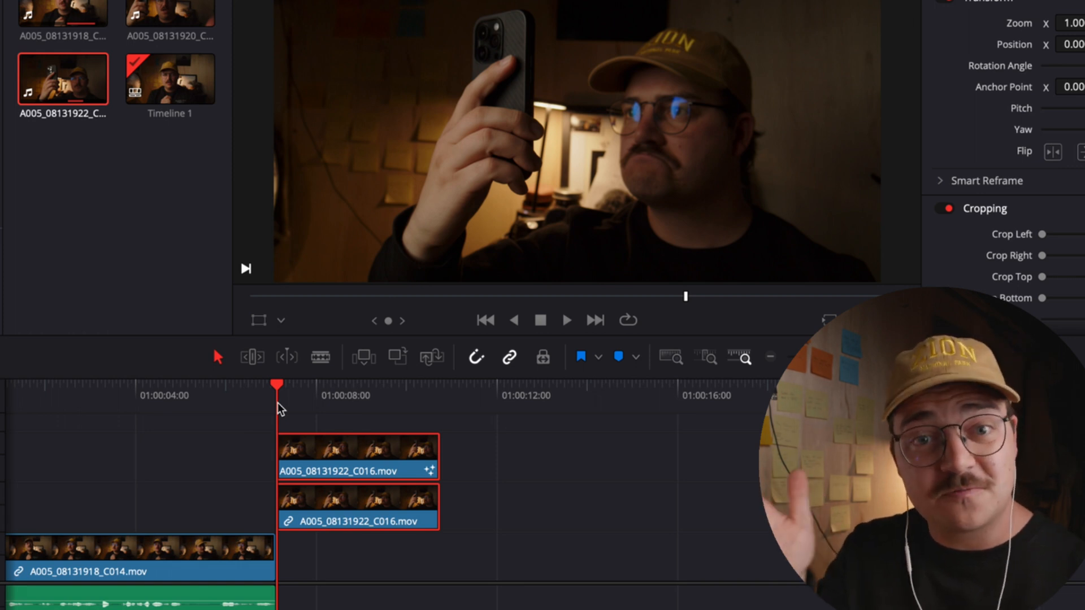
{"action": "key", "text": "Left"}
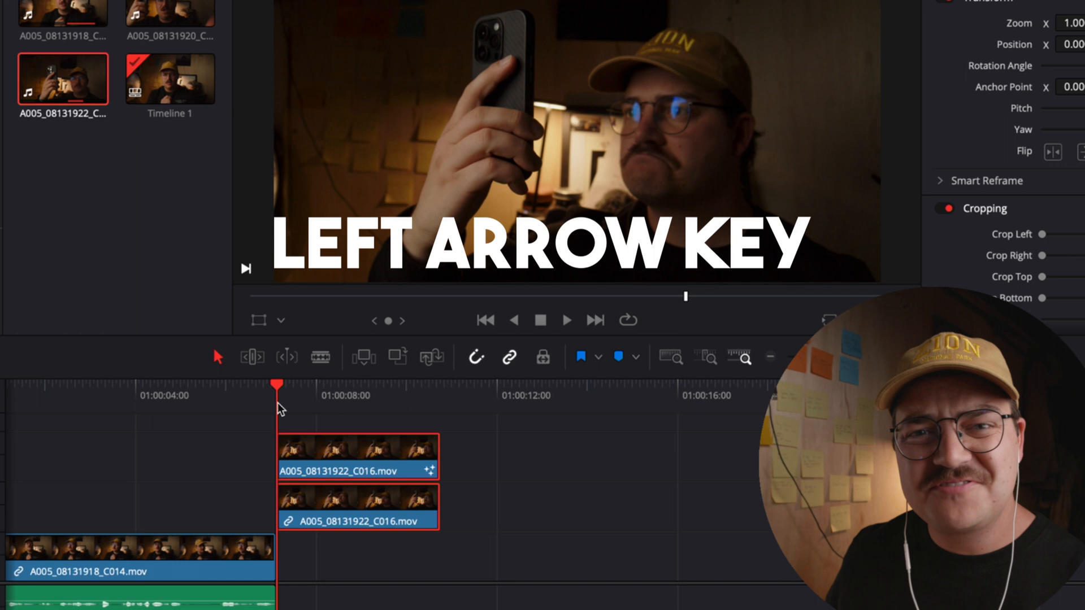
{"action": "key", "text": "Left"}
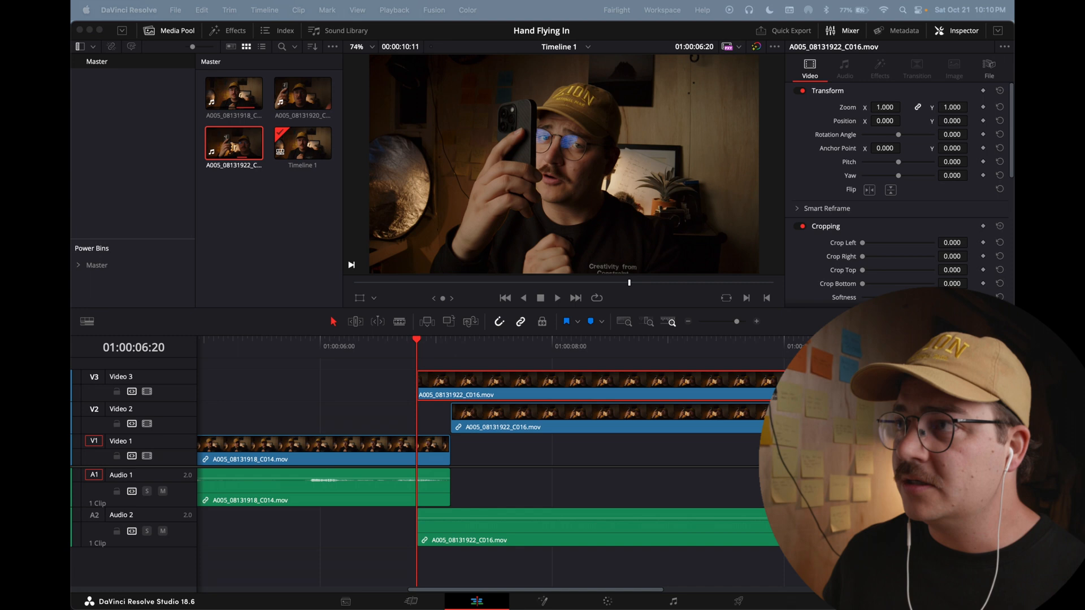
{"action": "mouse_move", "coordinate": [406, 347]}
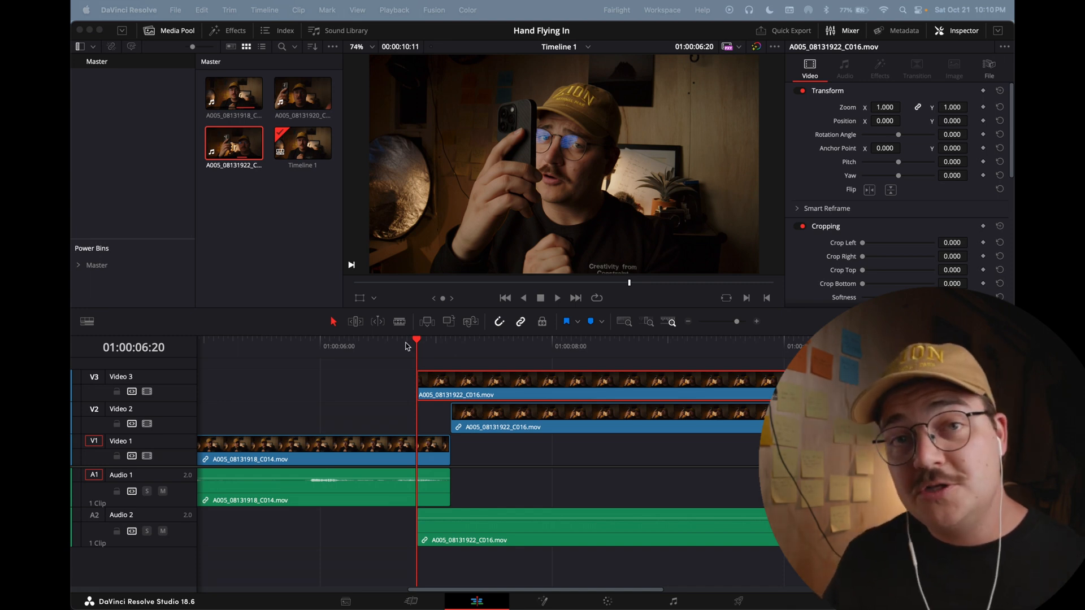
{"action": "mouse_move", "coordinate": [410, 354]}
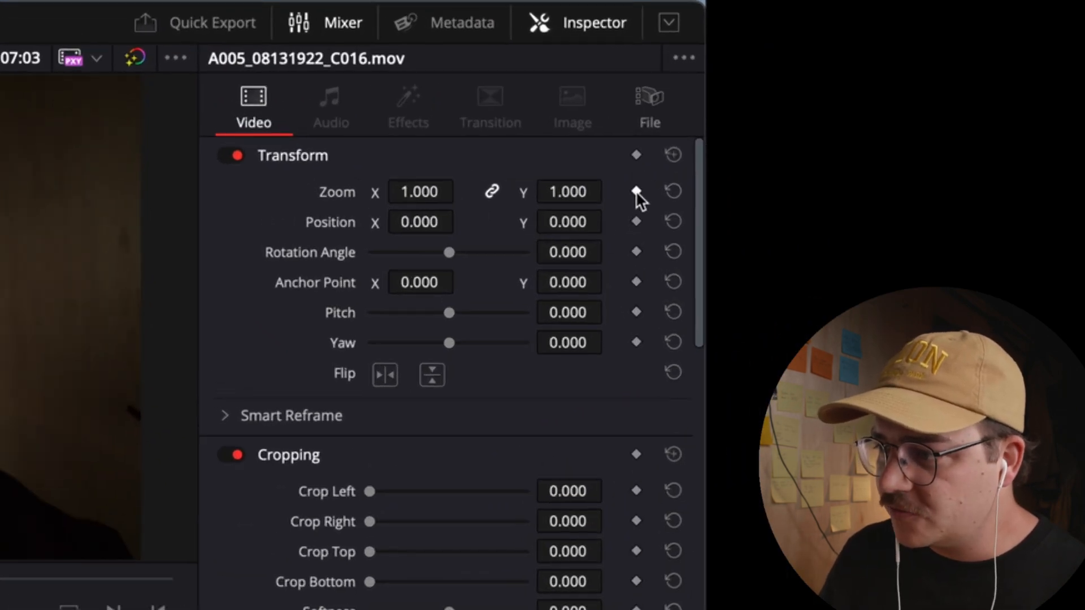
- Keyframe the masked clip's full transform and begin editing its Position value
{"action": "left_click", "coordinate": [635, 192]}
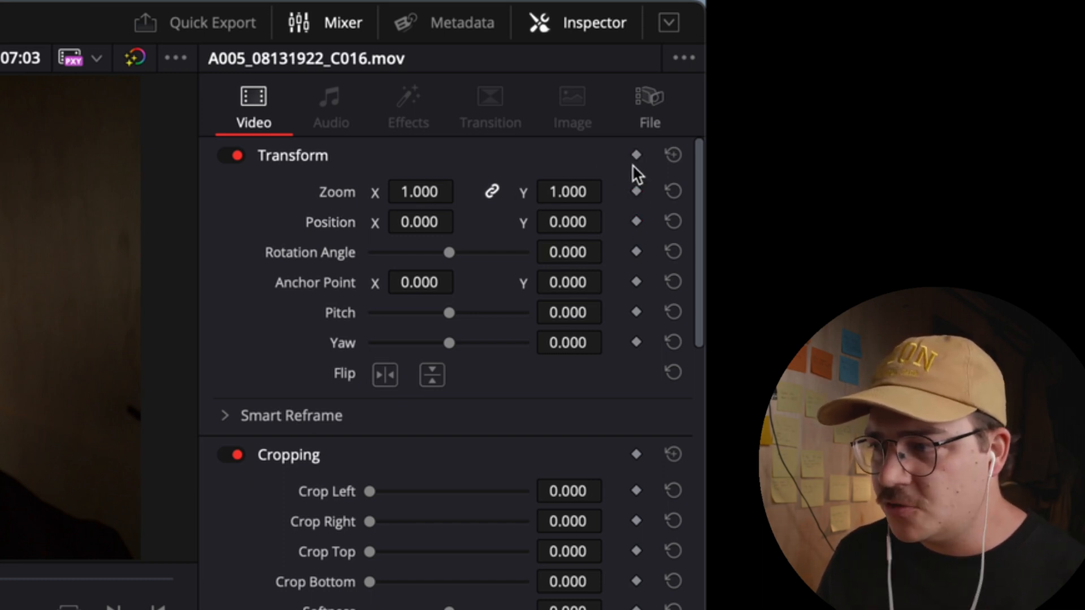
{"action": "left_click", "coordinate": [635, 155]}
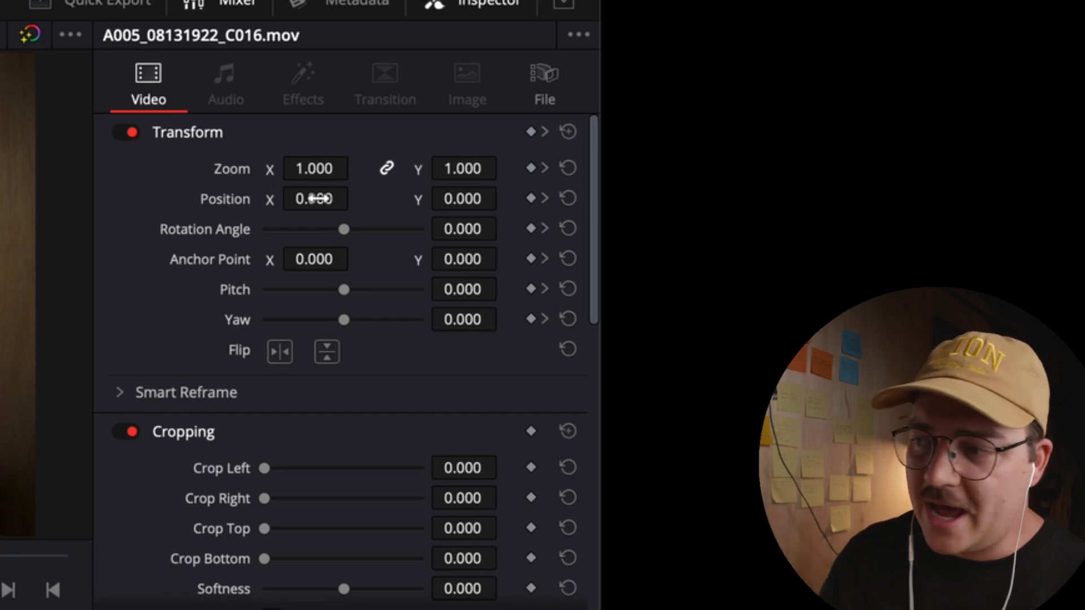
{"action": "left_click", "coordinate": [531, 131]}
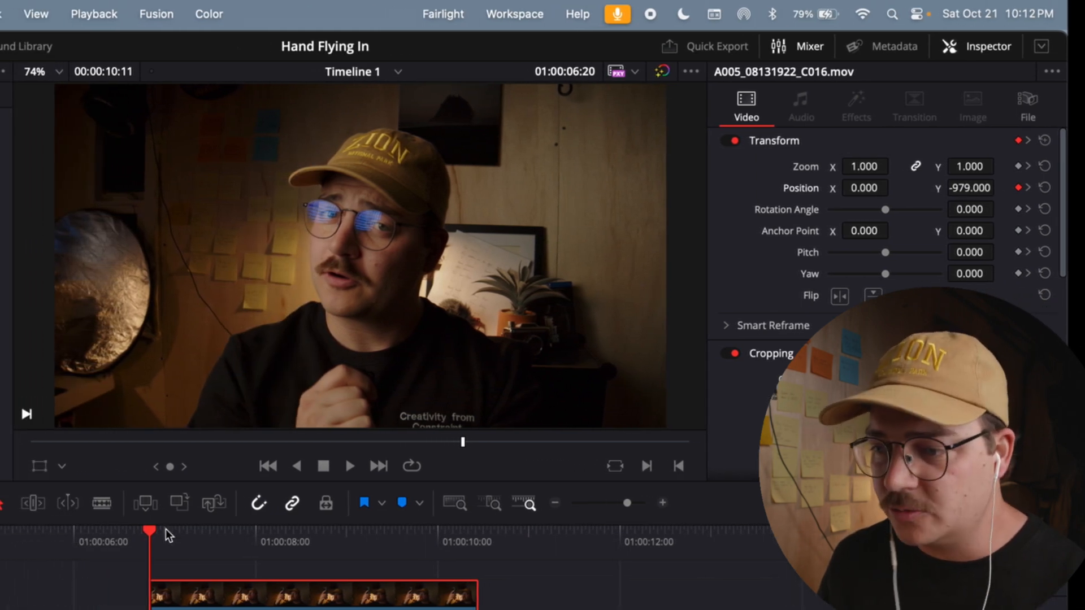
- Preview the hand rising from Y -979 with playback at Half proxy resolution
{"action": "left_click", "coordinate": [430, 7]}
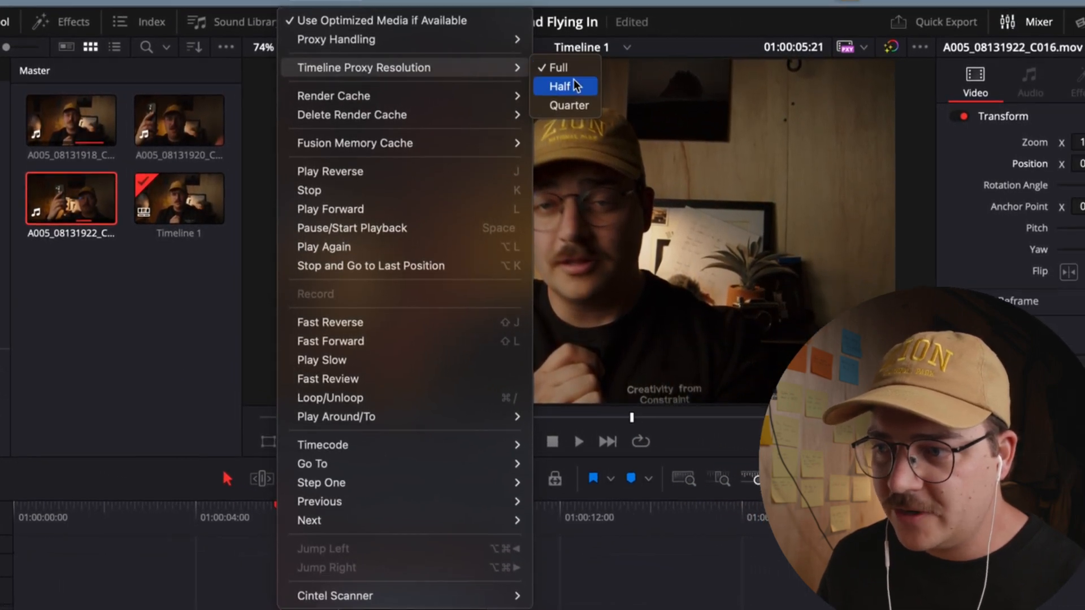
{"action": "left_click", "coordinate": [565, 86]}
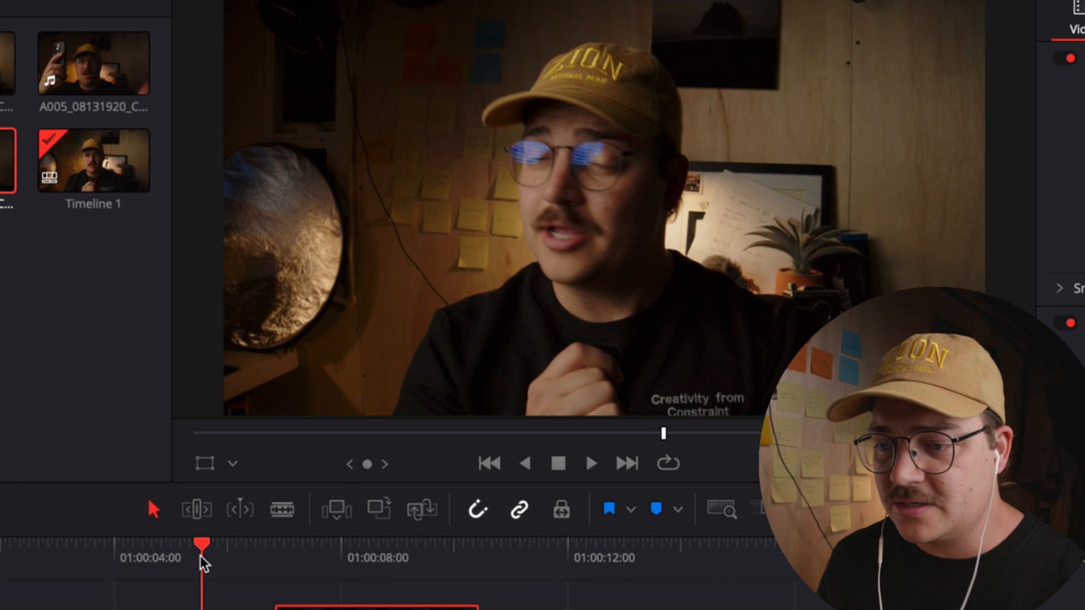
{"action": "left_click", "coordinate": [590, 463]}
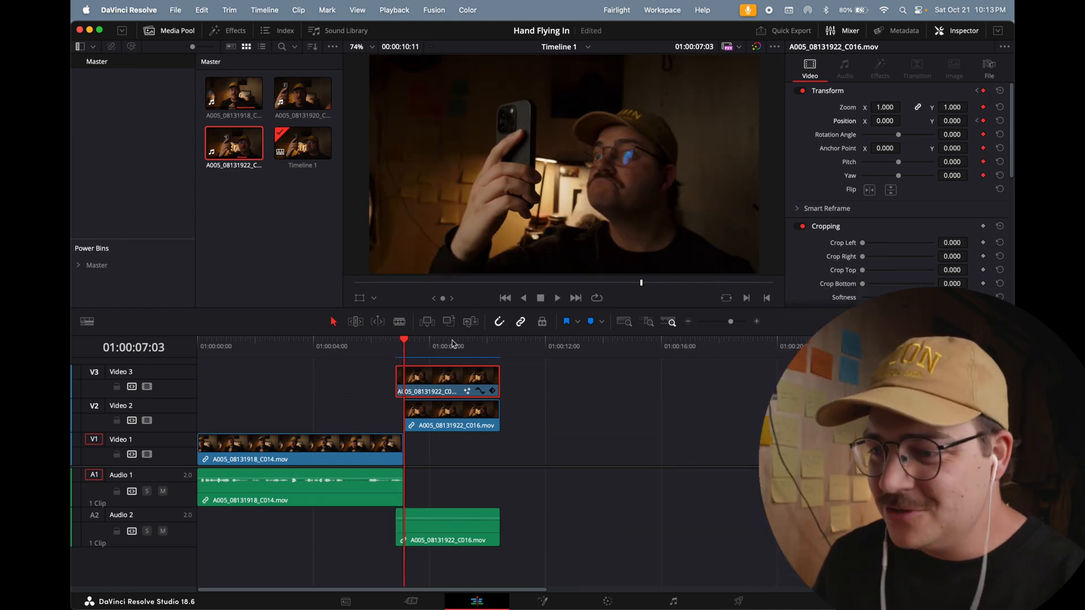
- Apply Ease Out / Ease In to the position keyframes and preview the hand settling
{"action": "left_click", "coordinate": [448, 381]}
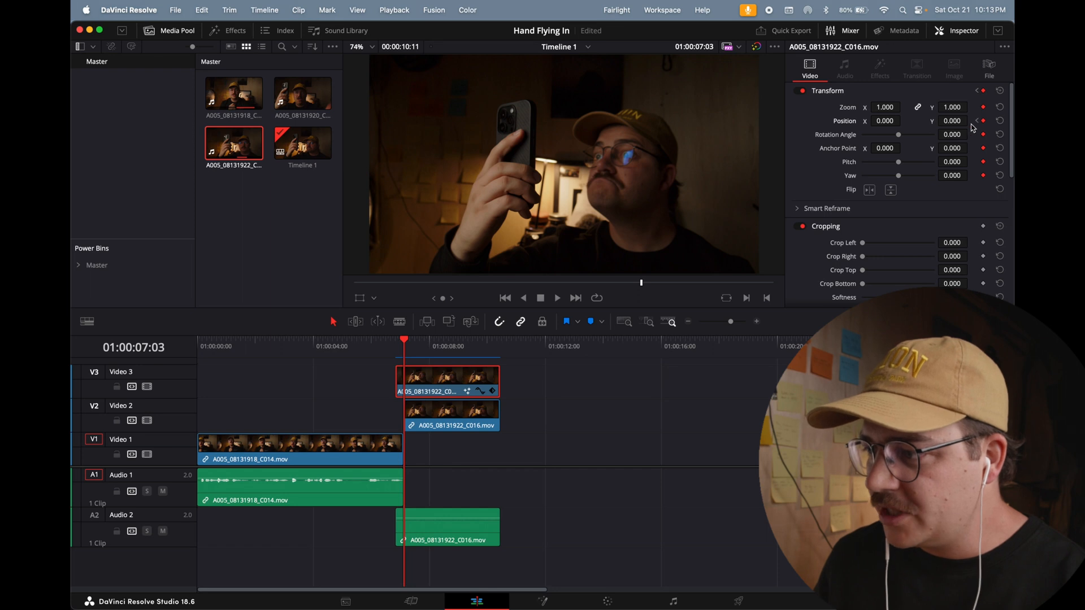
{"action": "mouse_move", "coordinate": [597, 254]}
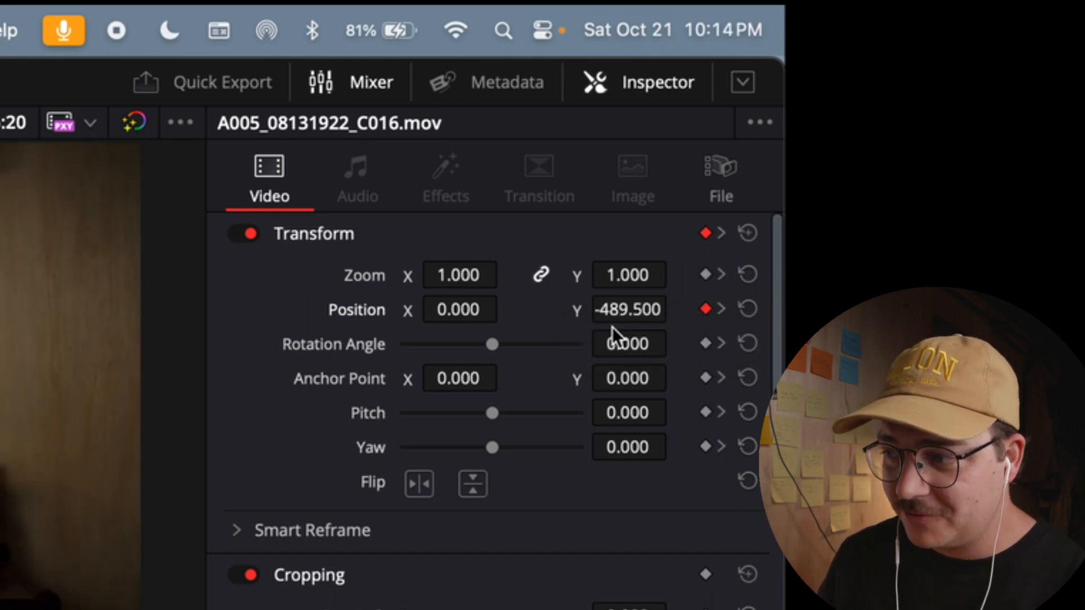
{"action": "left_click", "coordinate": [722, 309]}
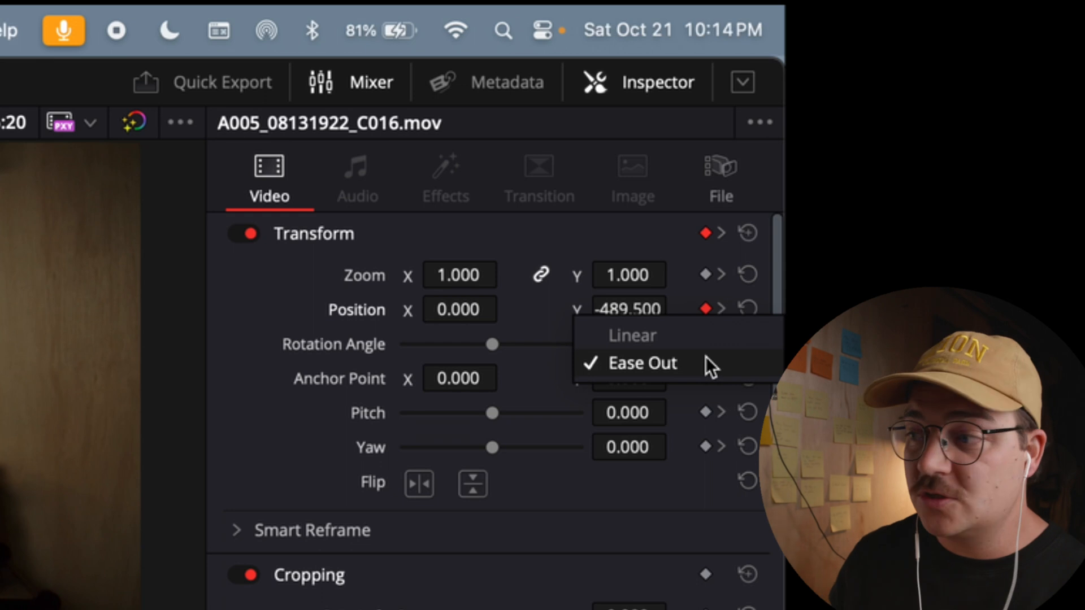
{"action": "left_click", "coordinate": [642, 363]}
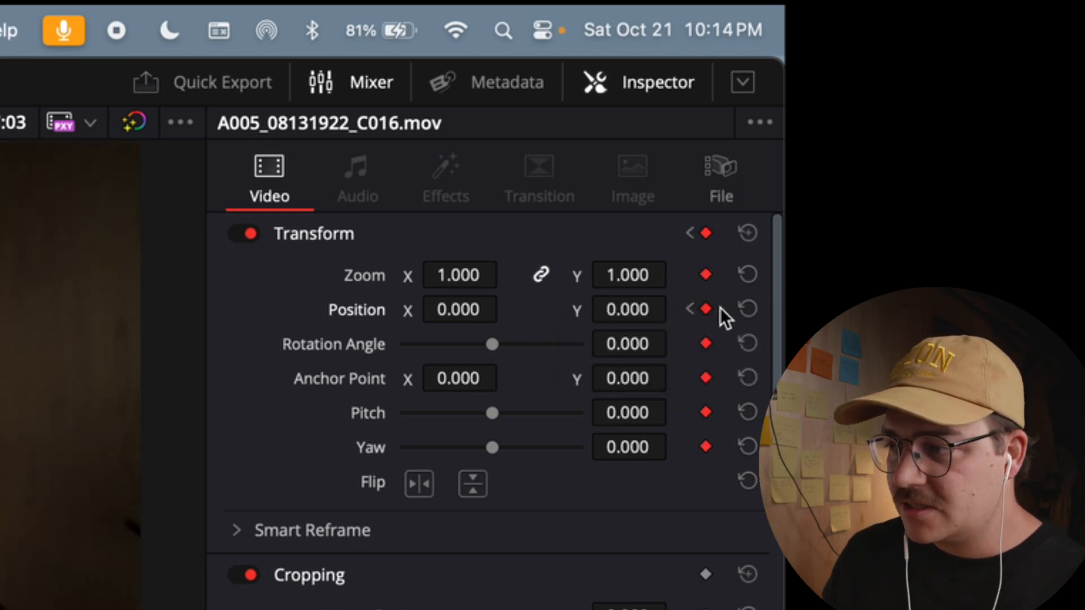
{"action": "left_click", "coordinate": [706, 308]}
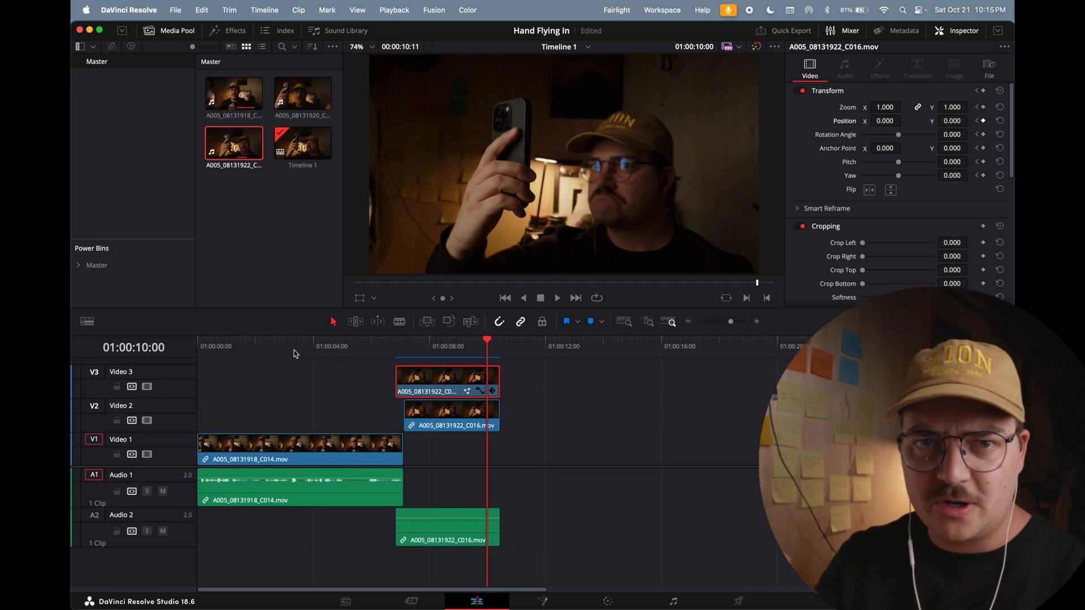
{"action": "left_click", "coordinate": [389, 346]}
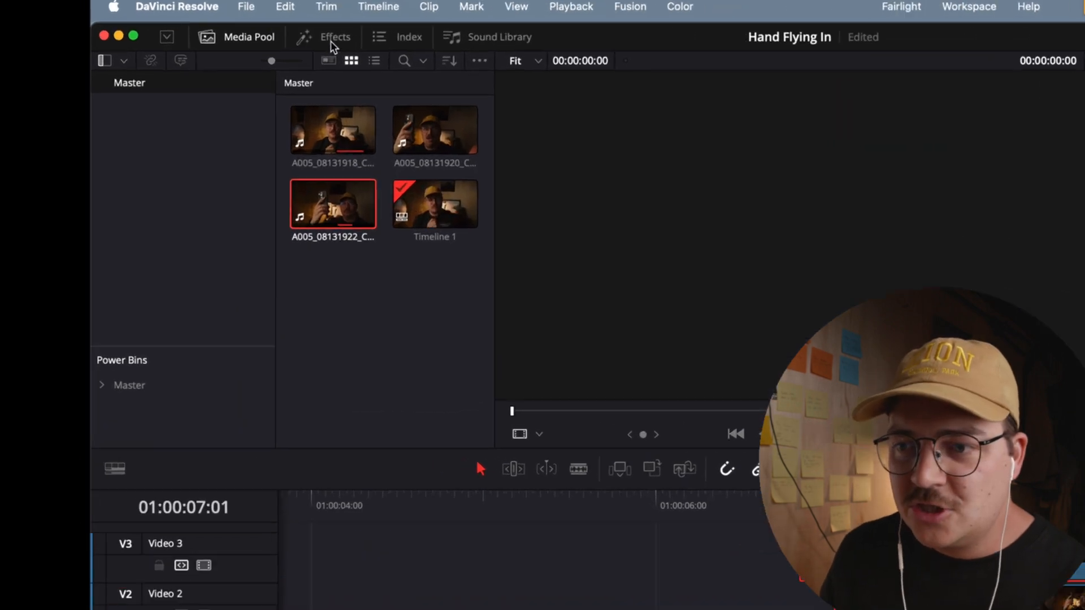
- Find 'paper' in Effects, add Paper Edge to the V3 hand clip and play it back
{"action": "left_click", "coordinate": [334, 36]}
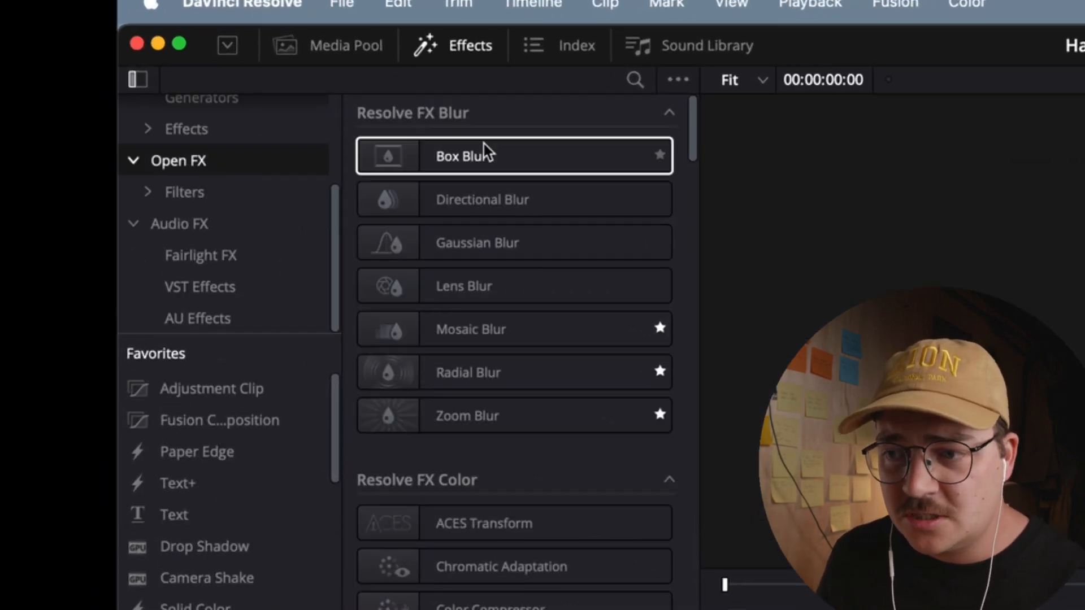
{"action": "left_click", "coordinate": [632, 80]}
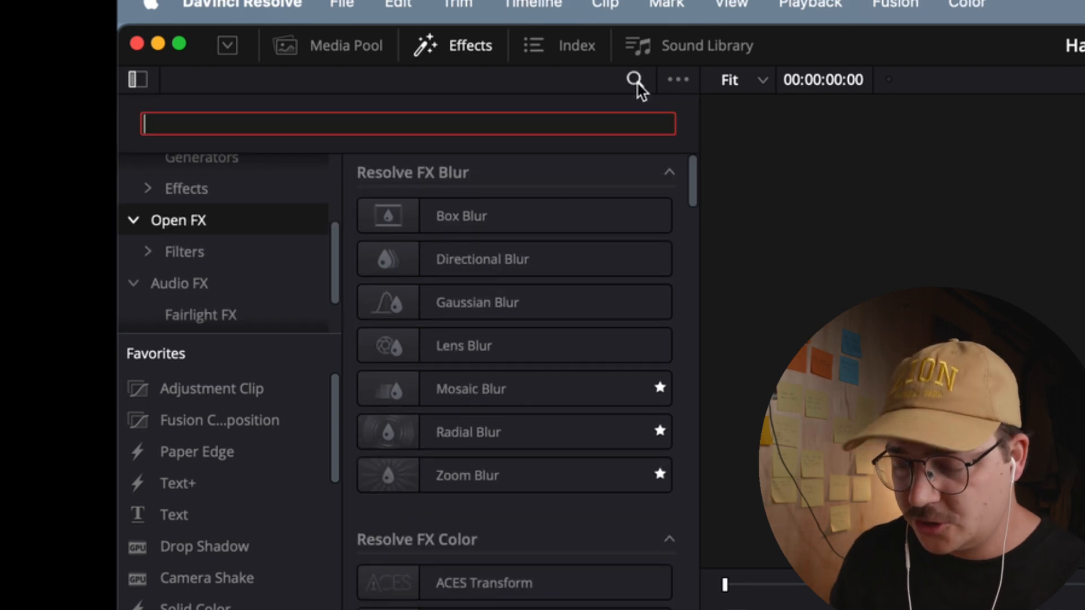
{"action": "type", "text": "paper"}
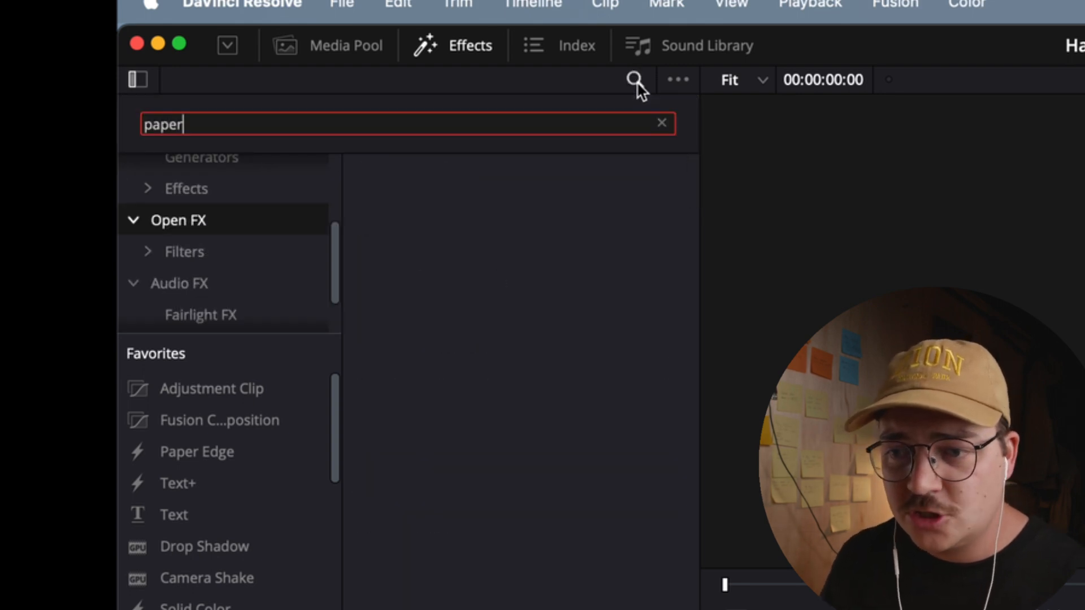
{"action": "scroll", "scroll_direction": "up", "scroll_amount": 3}
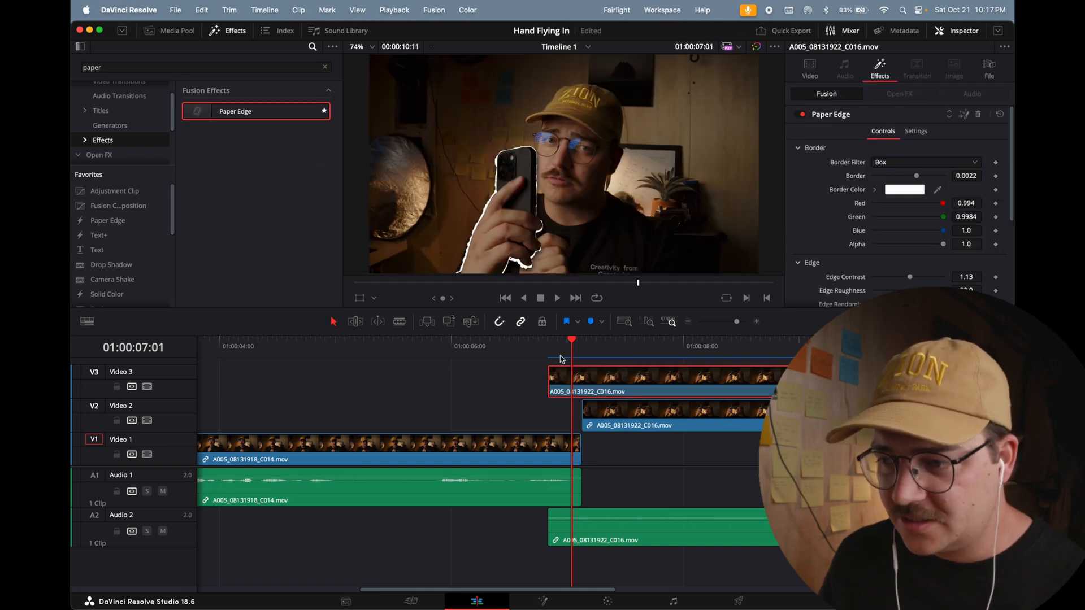
{"action": "mouse_move", "coordinate": [523, 333]}
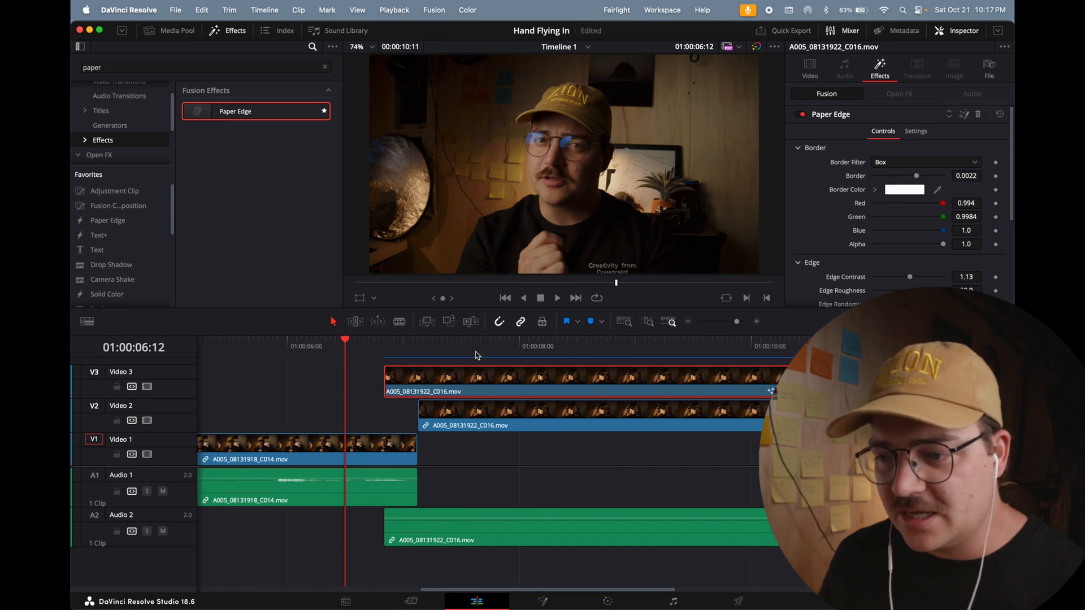
{"action": "left_click", "coordinate": [557, 297]}
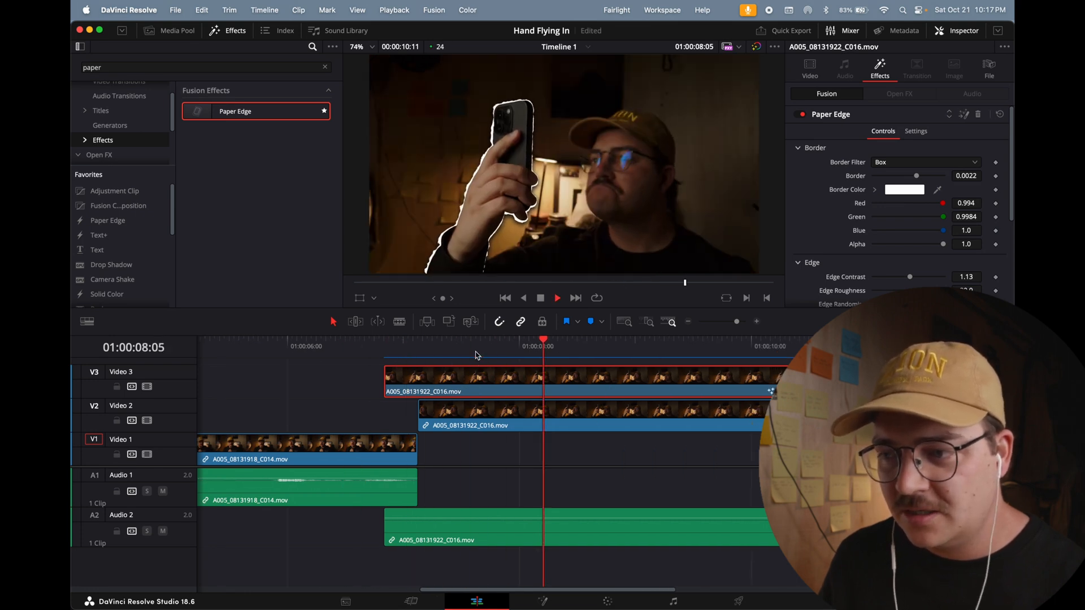